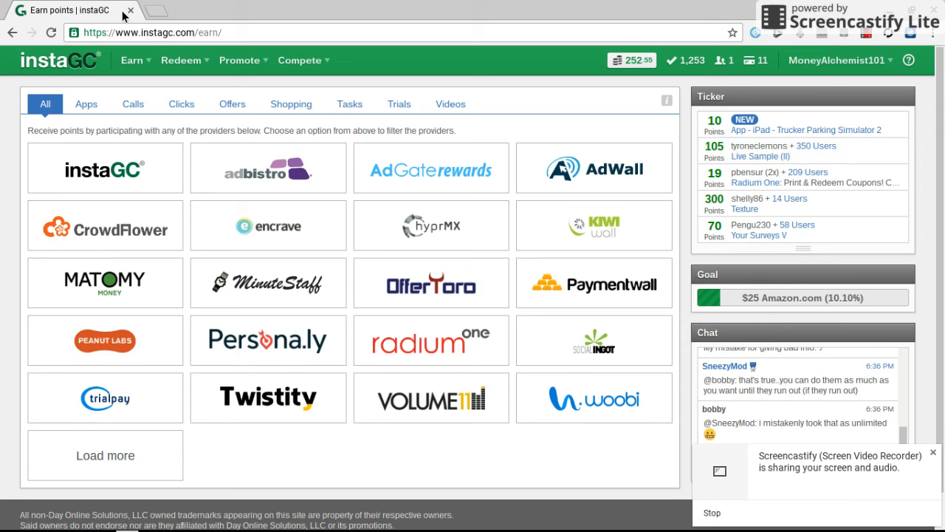
- Go to the Watch videos earning page from the Earn menu
click(132, 60)
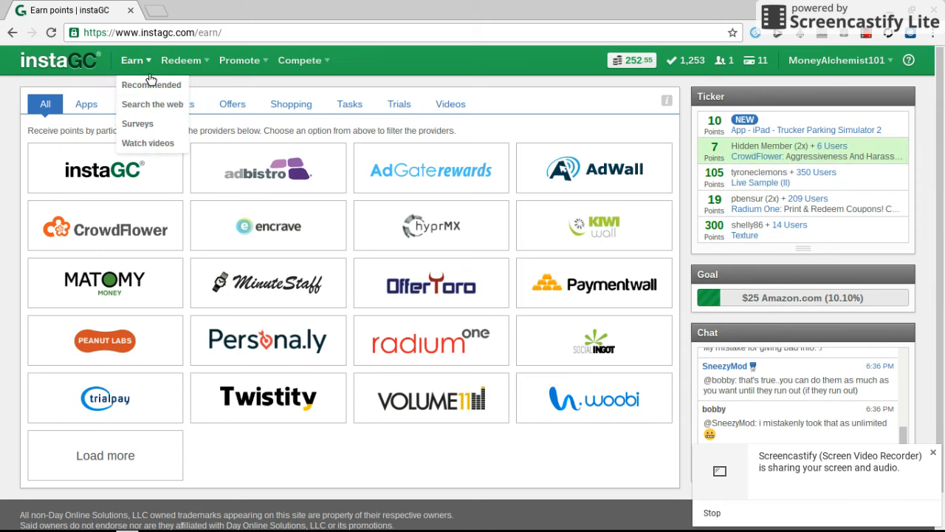
mouse_move(148, 144)
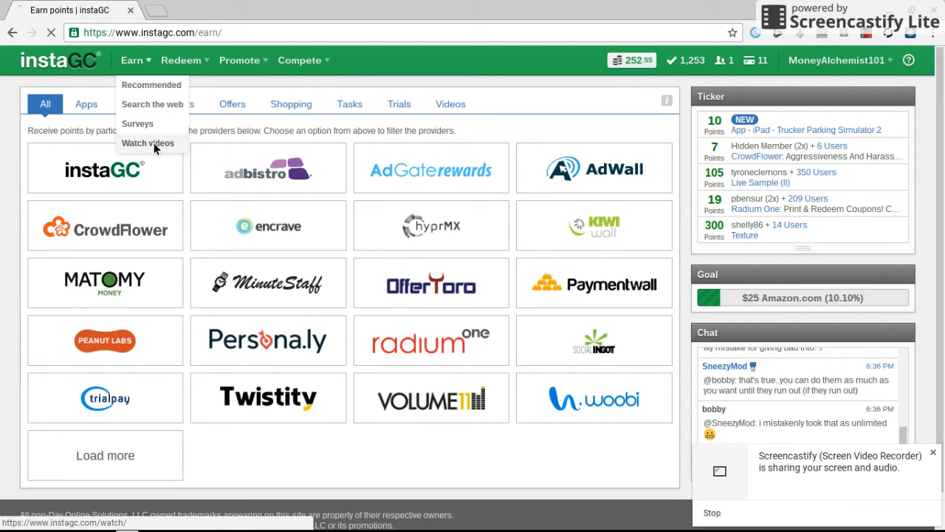
click(148, 142)
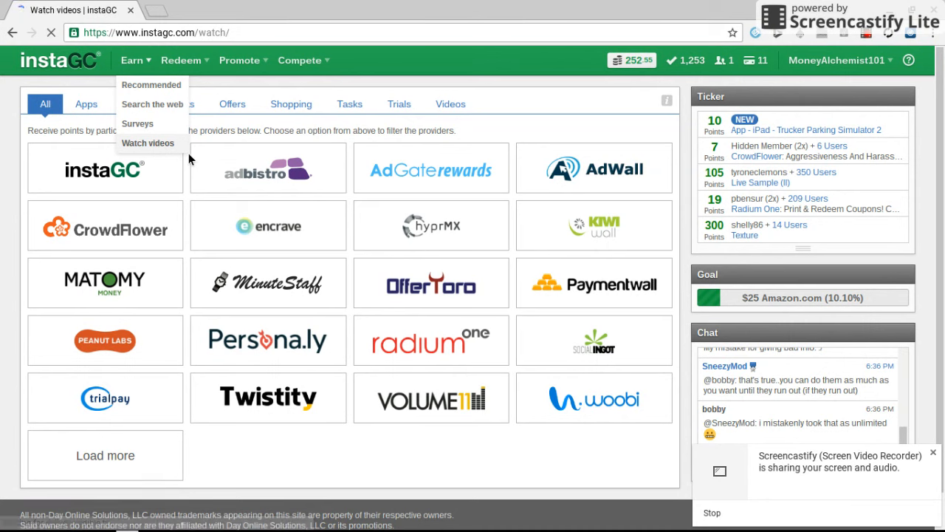
- Play the first video in the Watch videos player through to its end
click(148, 143)
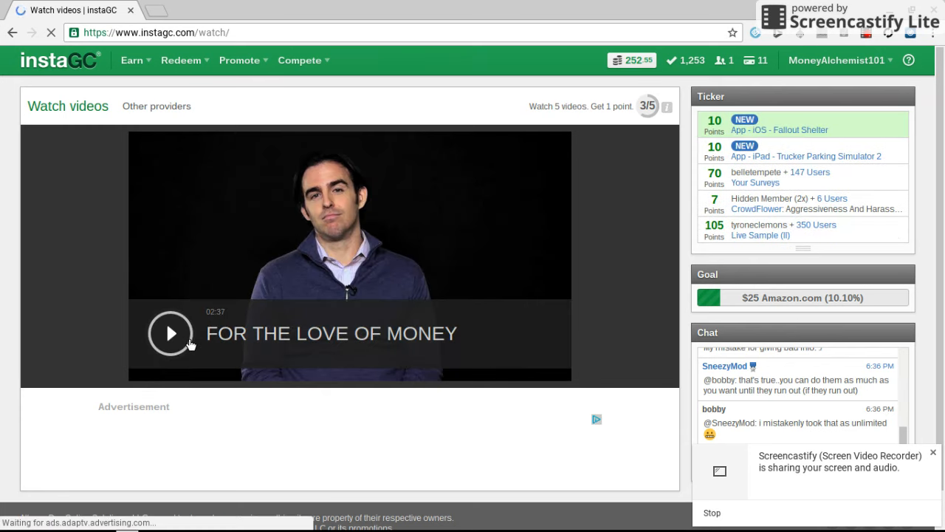
click(171, 333)
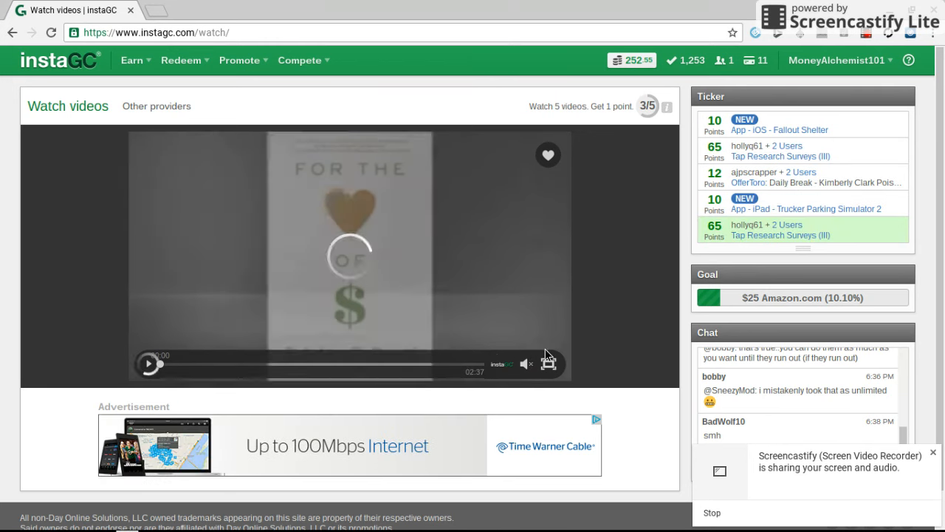
click(148, 363)
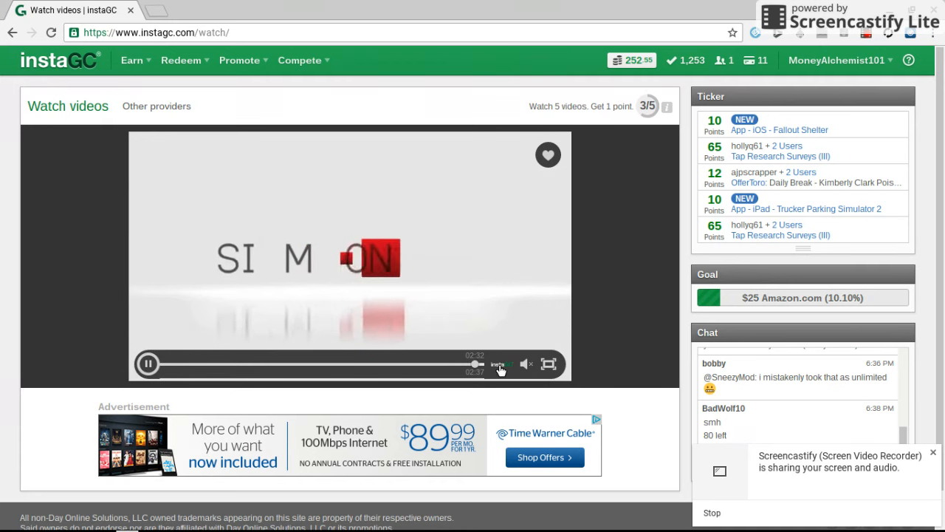
mouse_move(514, 373)
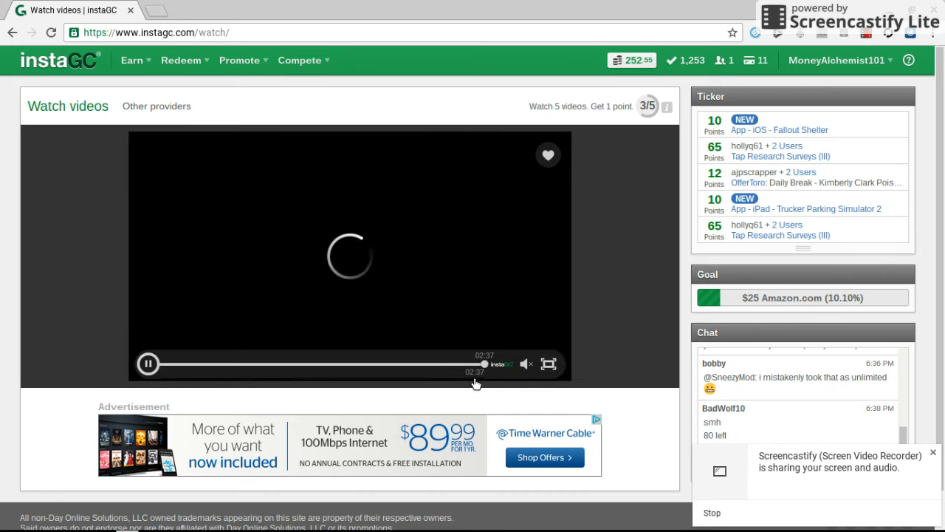
click(148, 364)
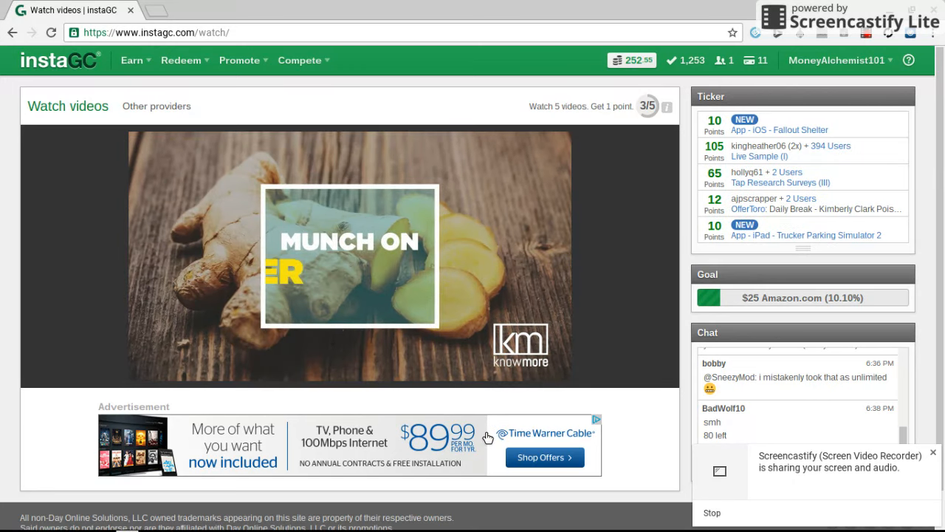
- Play then pause the ginger video, and open and dismiss the Earn menu
click(349, 256)
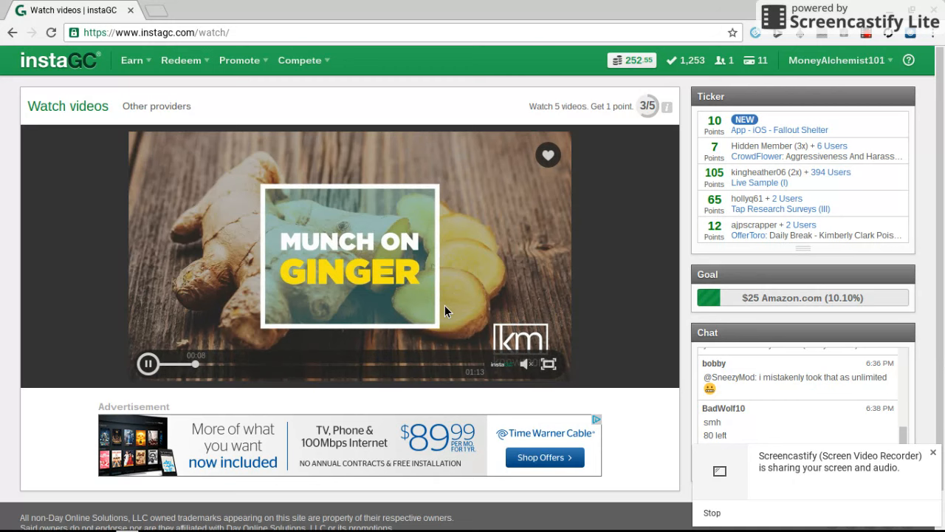
click(148, 364)
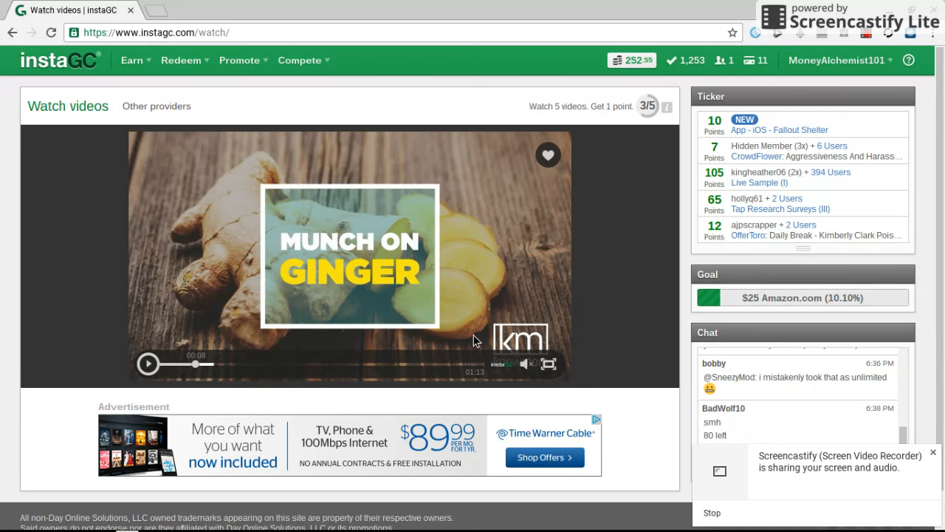
mouse_move(487, 373)
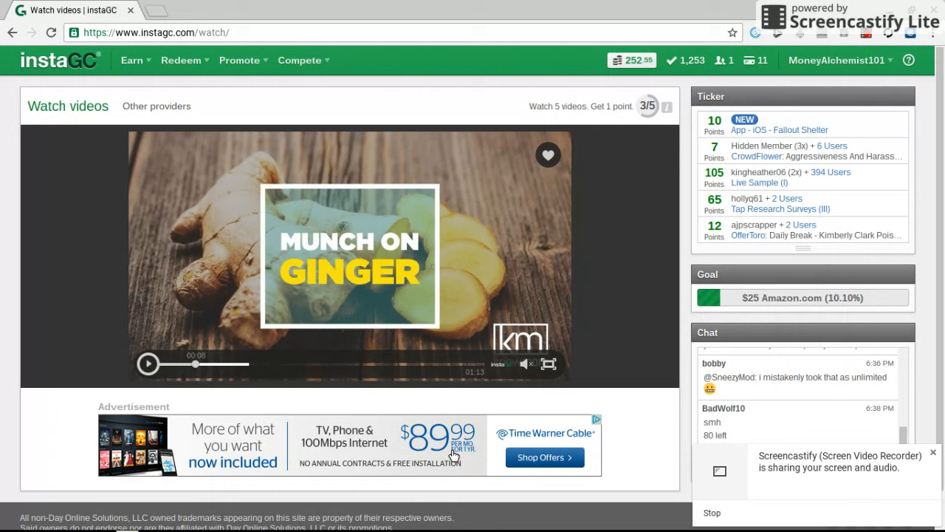
mouse_move(491, 486)
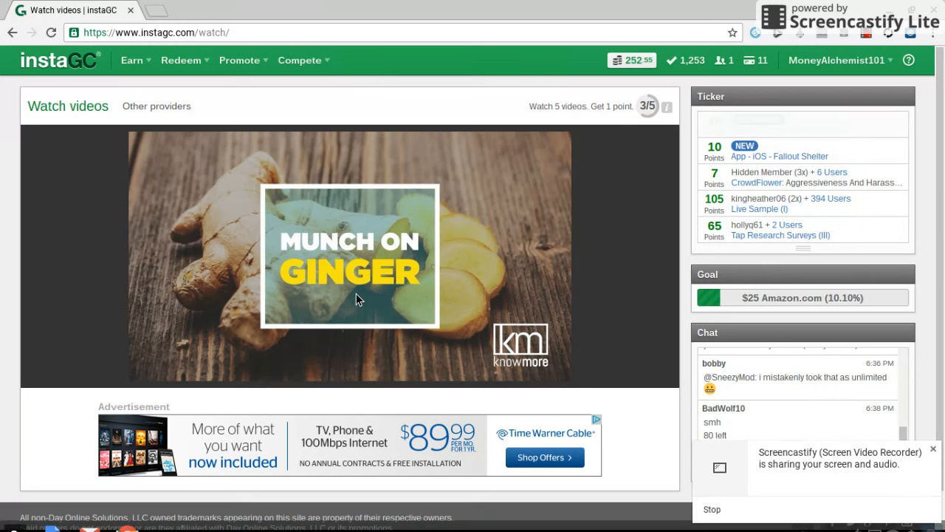
click(132, 60)
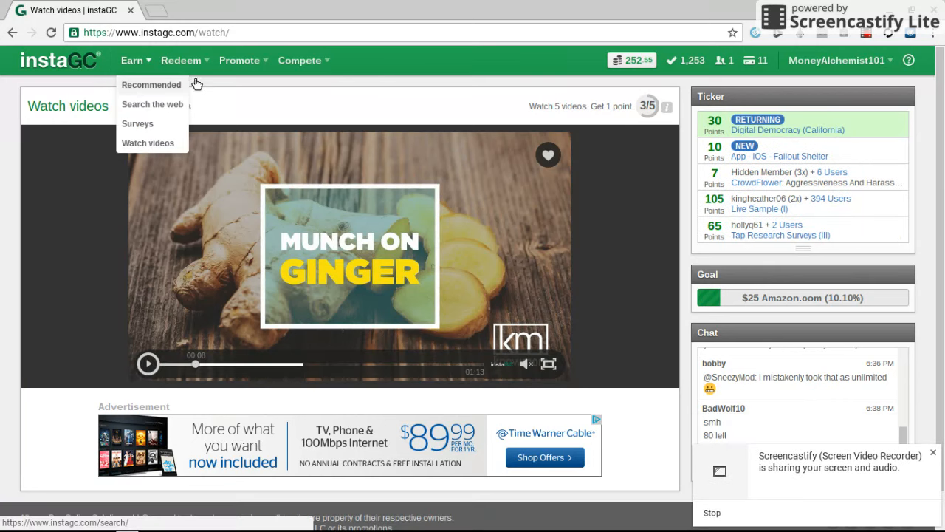
click(181, 60)
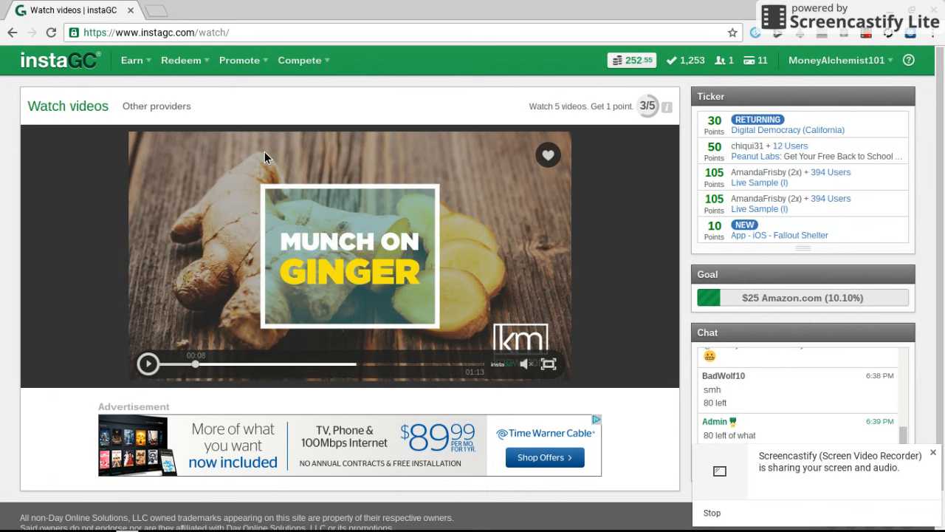
- Go to the Gift cards store from the Redeem menu
click(181, 59)
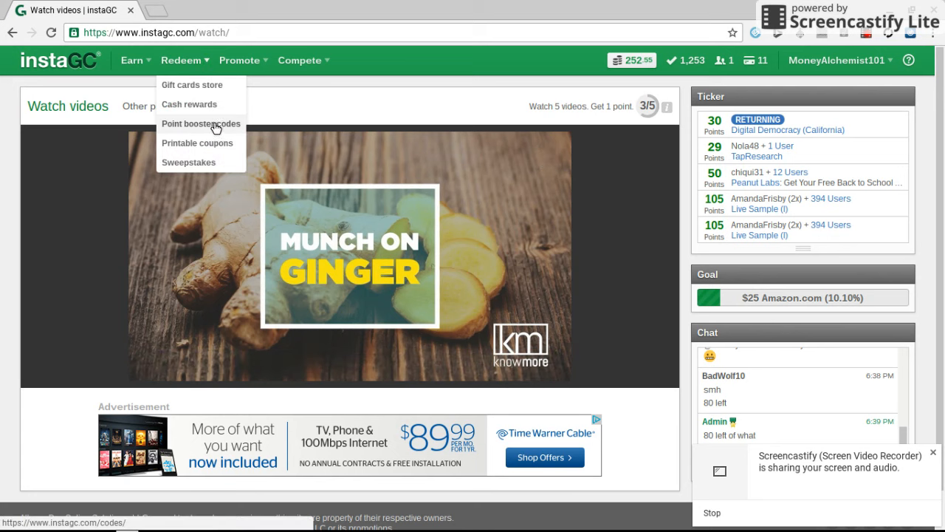
mouse_move(214, 145)
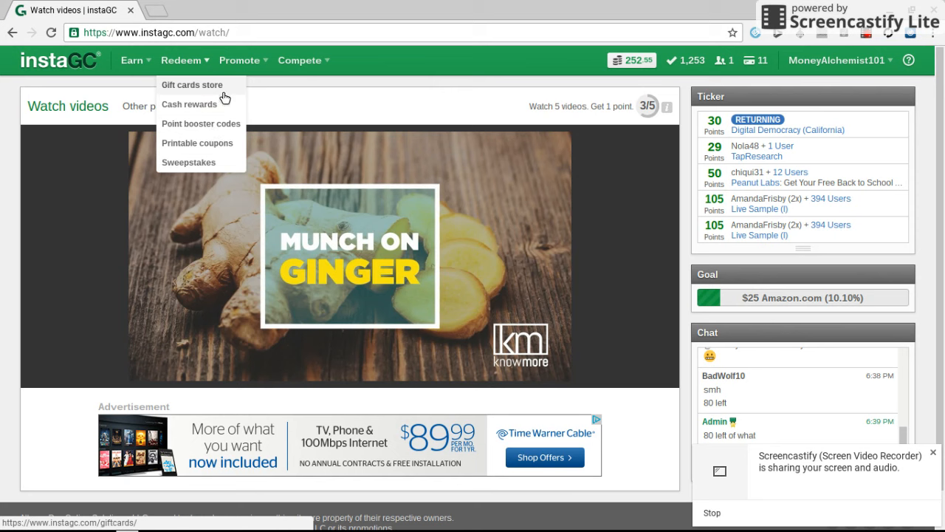
click(192, 84)
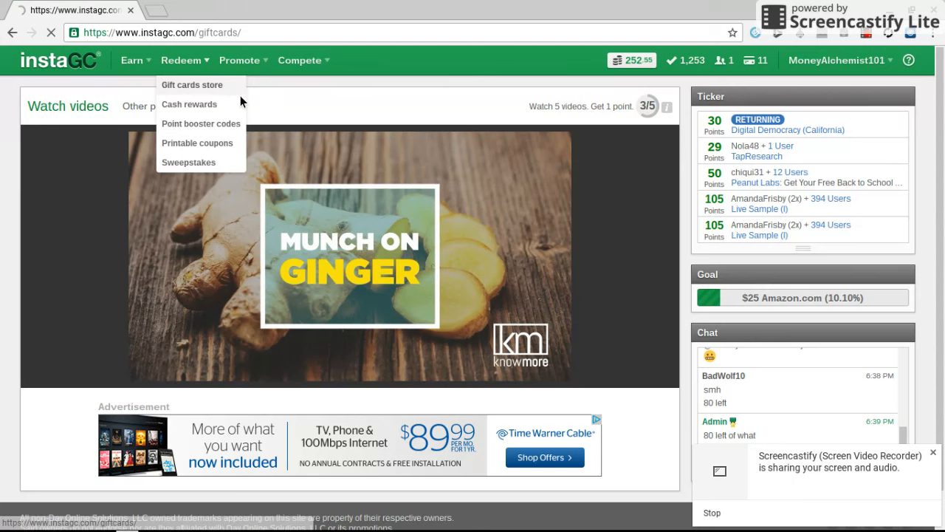
- Redeem a $1 Amazon.com gift card for 100 points and confirm
click(192, 84)
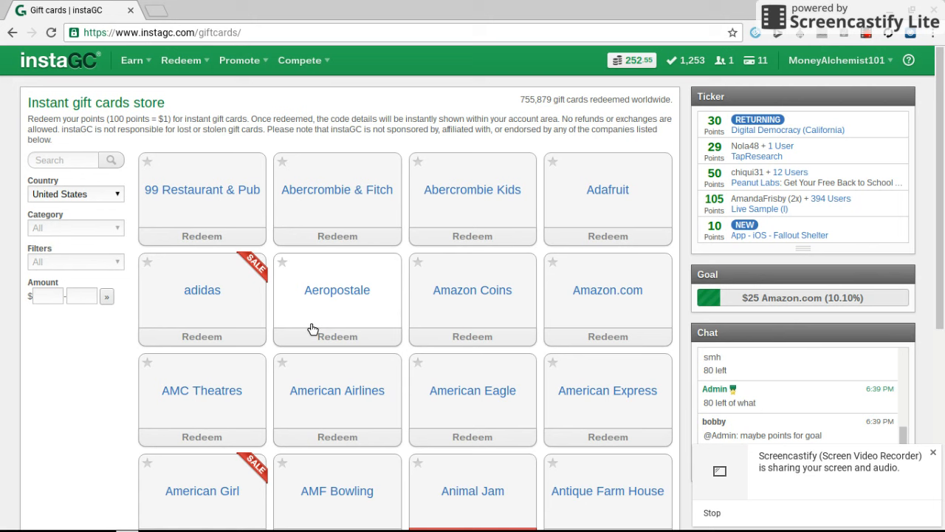
mouse_move(308, 333)
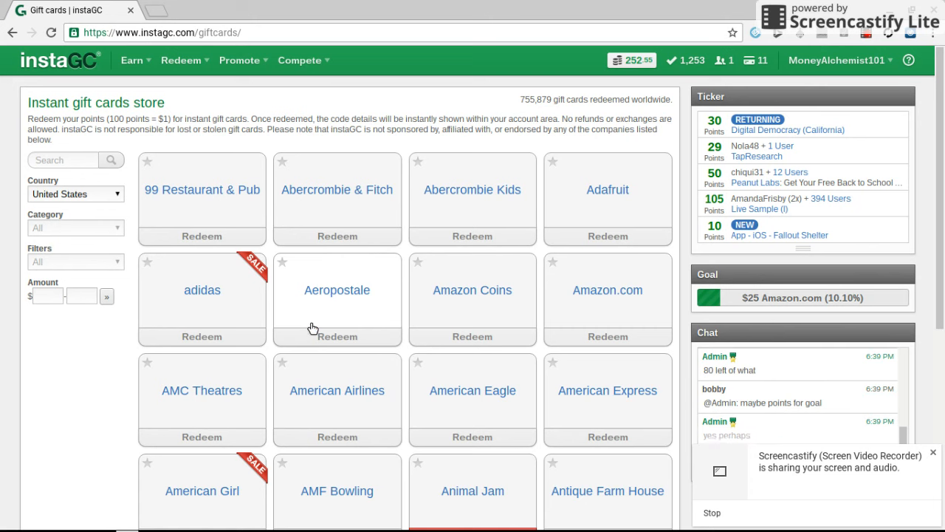
mouse_move(498, 425)
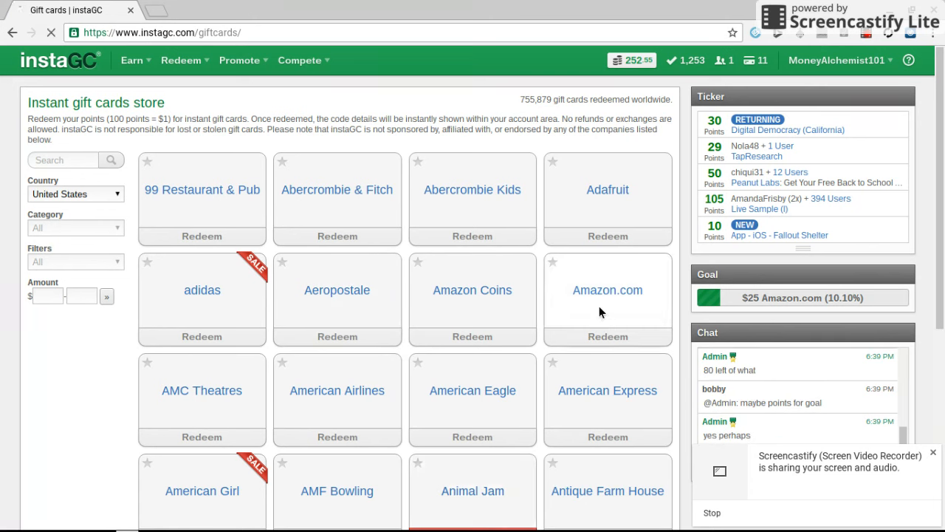
click(608, 290)
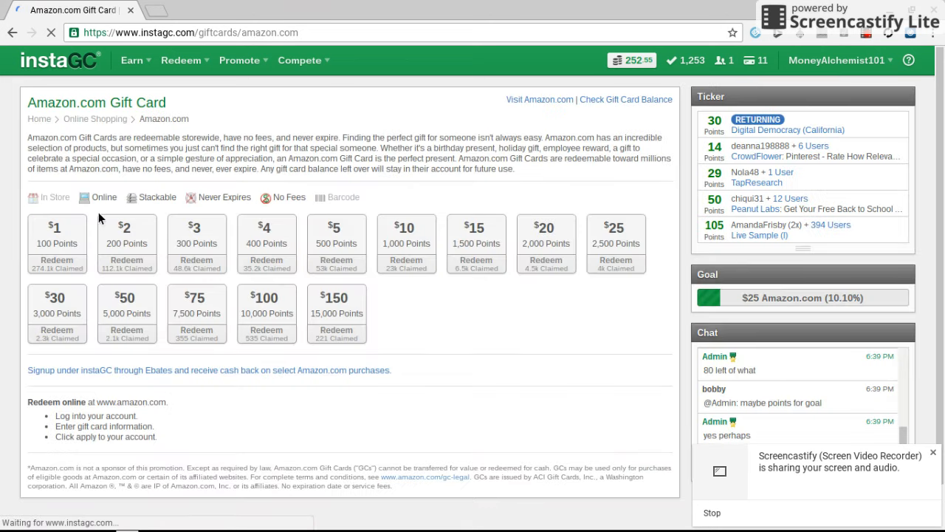
click(57, 263)
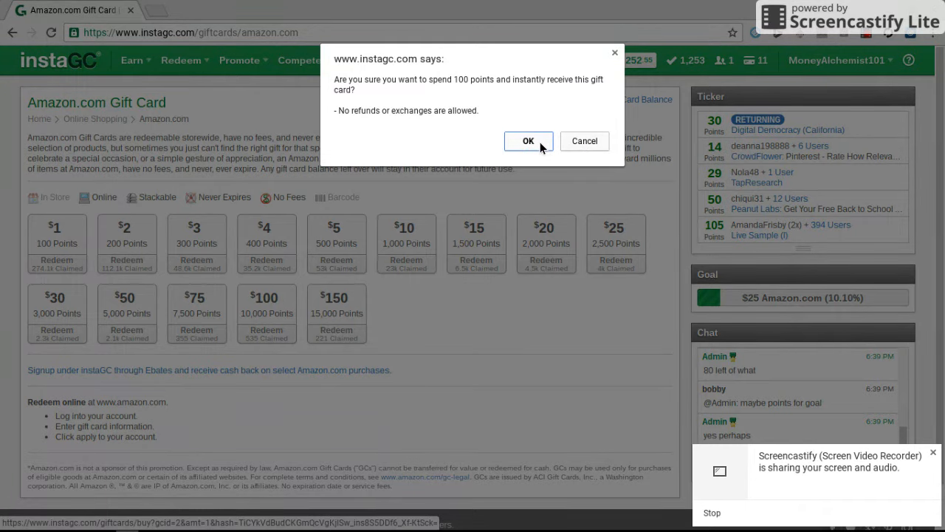
click(528, 141)
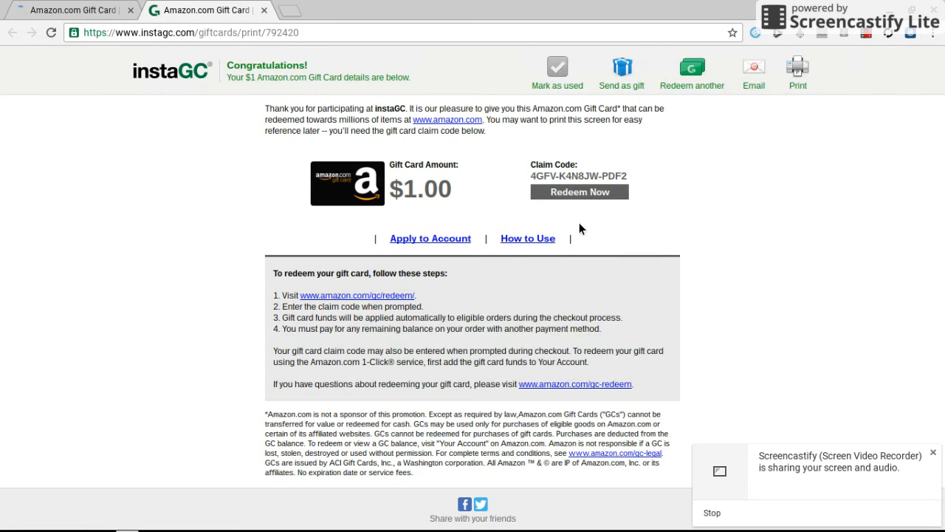
mouse_move(634, 184)
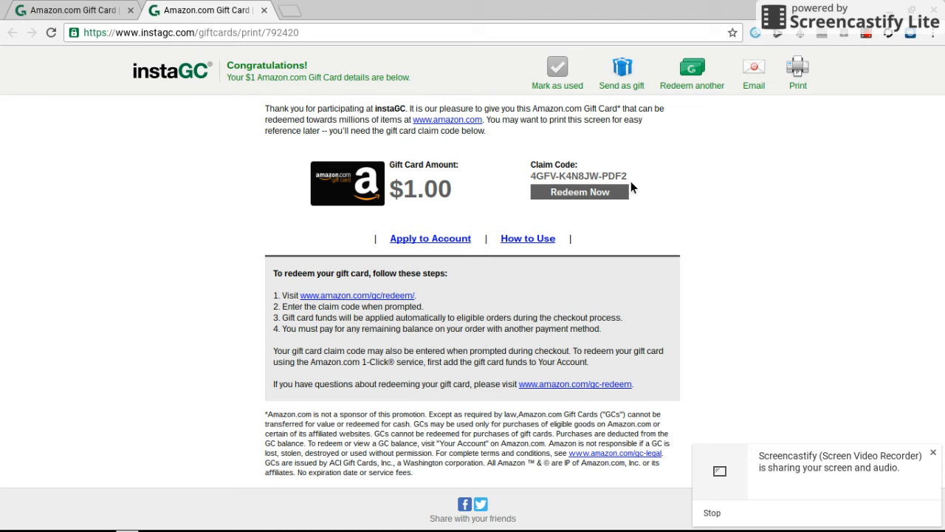
mouse_move(633, 184)
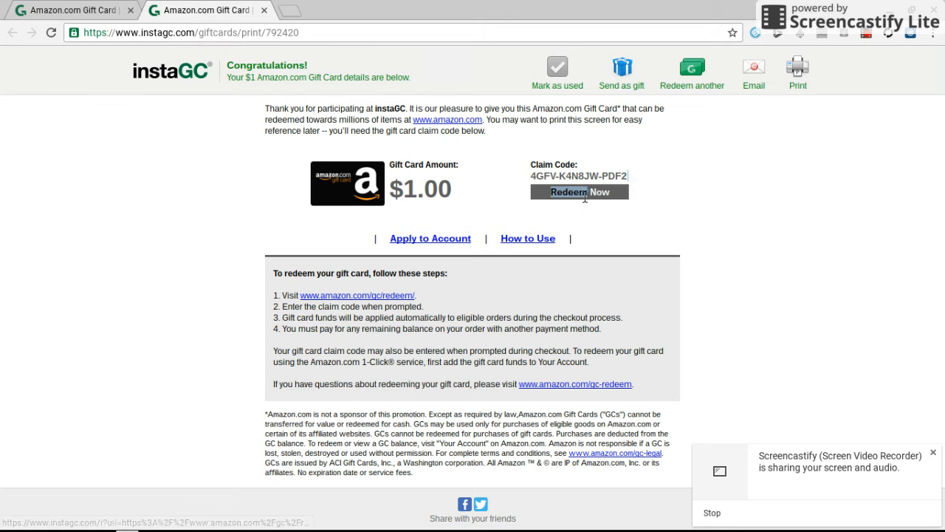
mouse_move(451, 215)
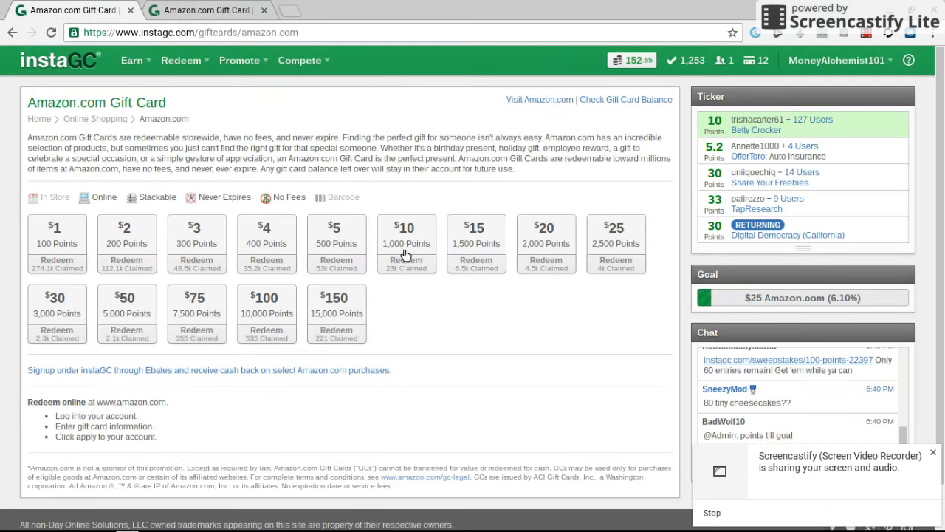
mouse_move(446, 274)
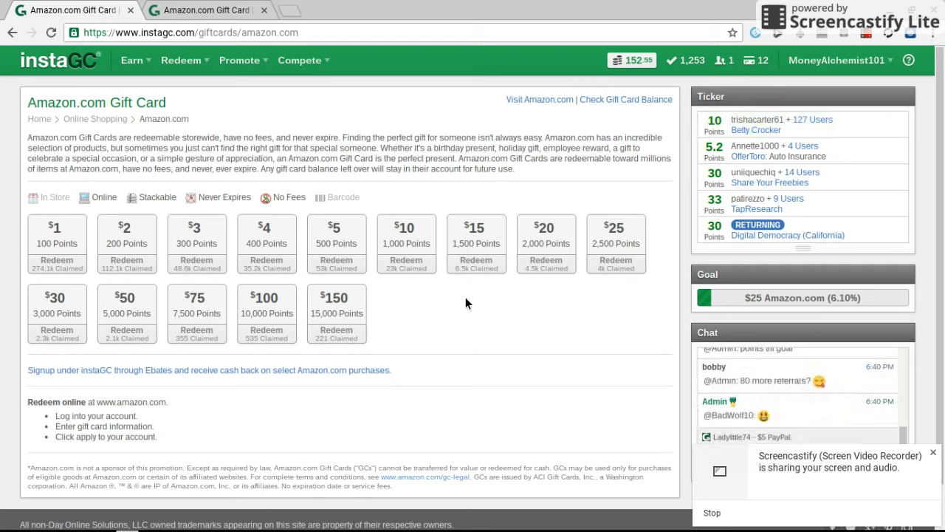
mouse_move(493, 393)
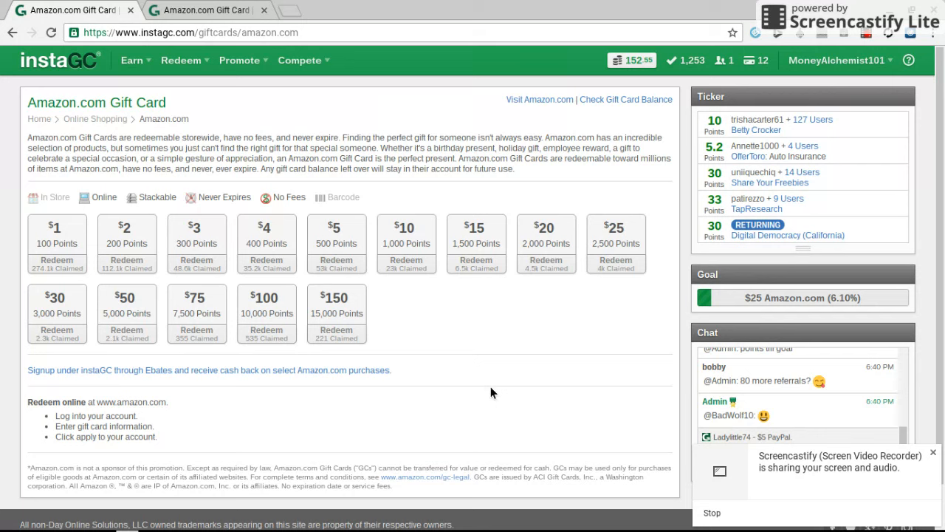